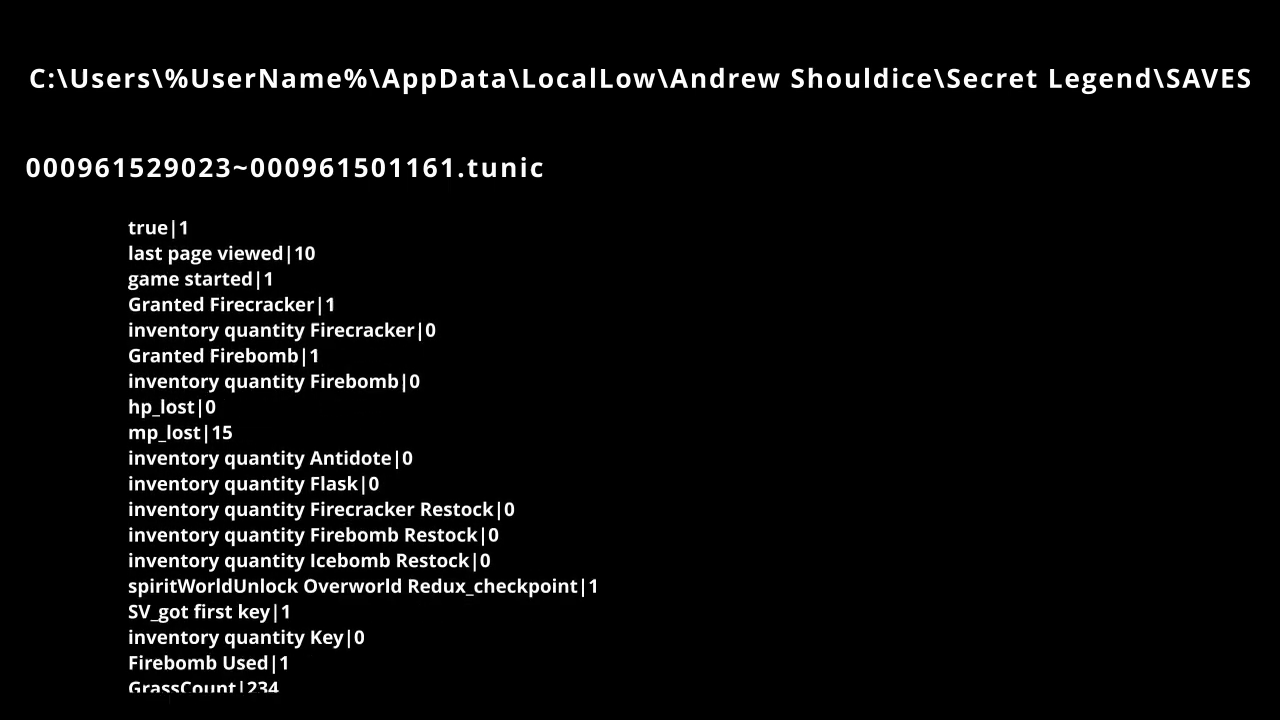
pyautogui.scroll(-3)
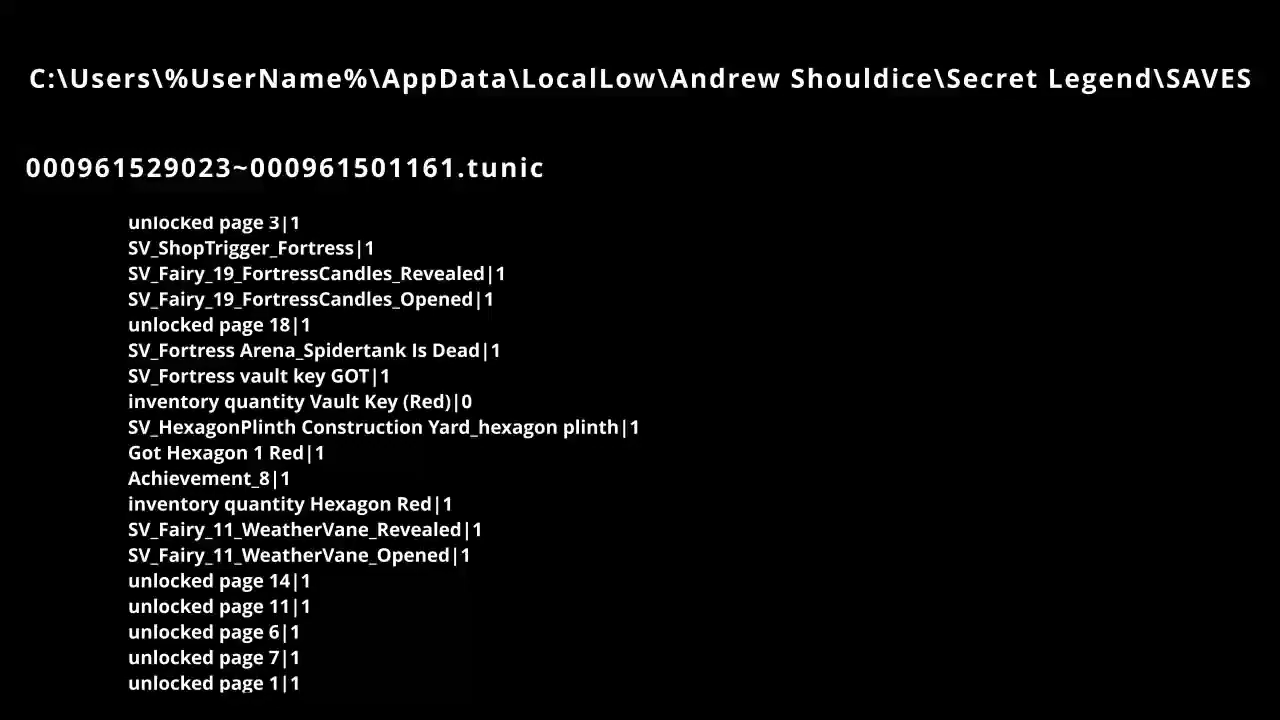
pyautogui.scroll(-3)
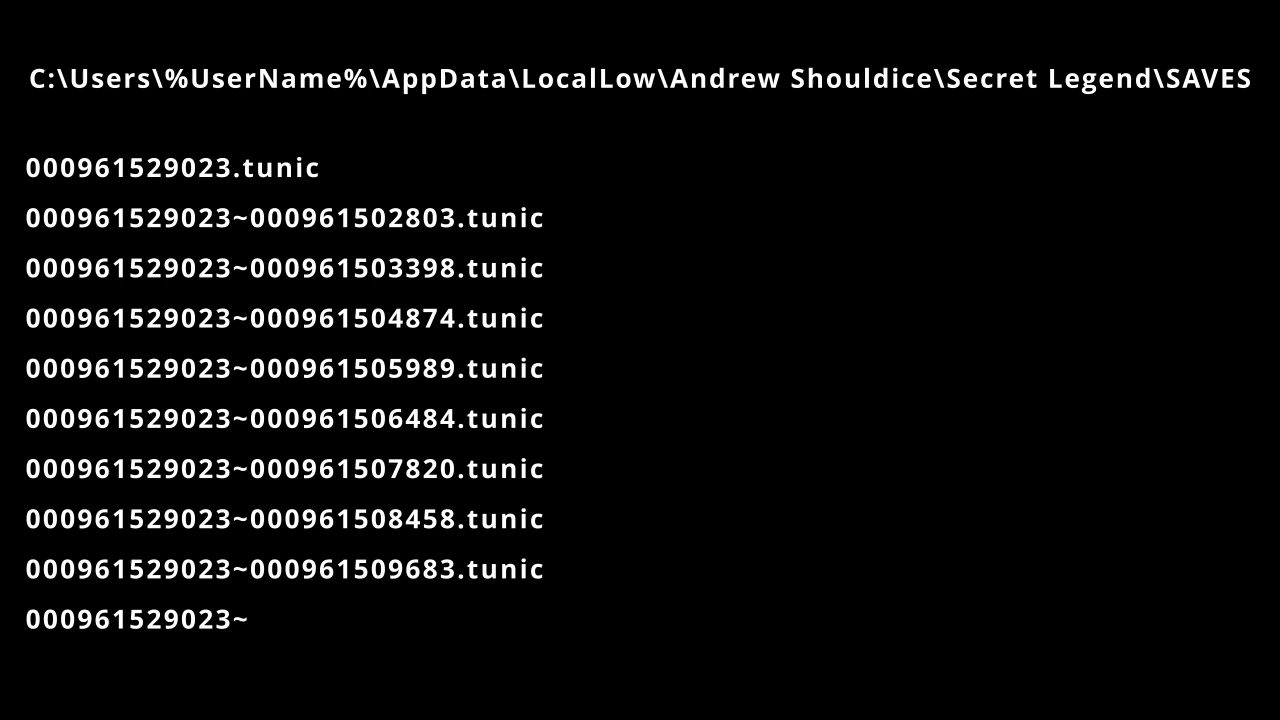
pyautogui.write('GLITCH.tunic')
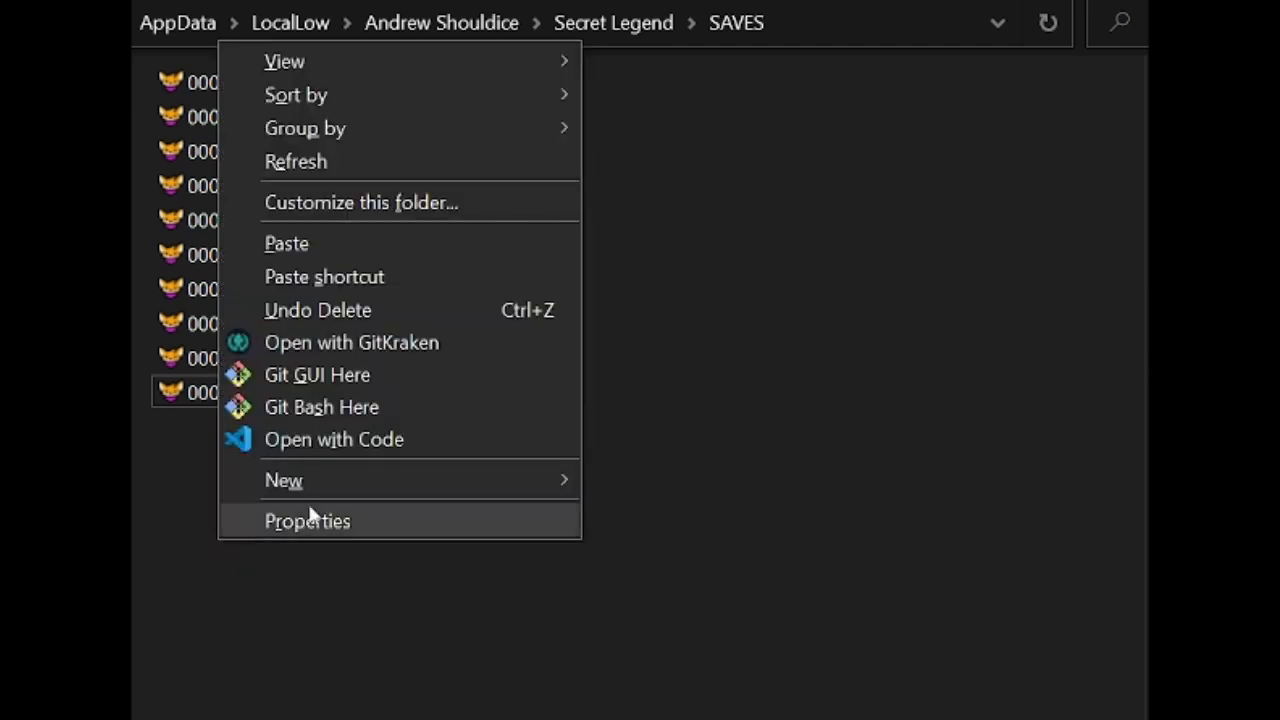
# Step: Create a 'My Snapshots' folder inside SAVES and open it to show the renamed saves
pyautogui.click(284, 480)
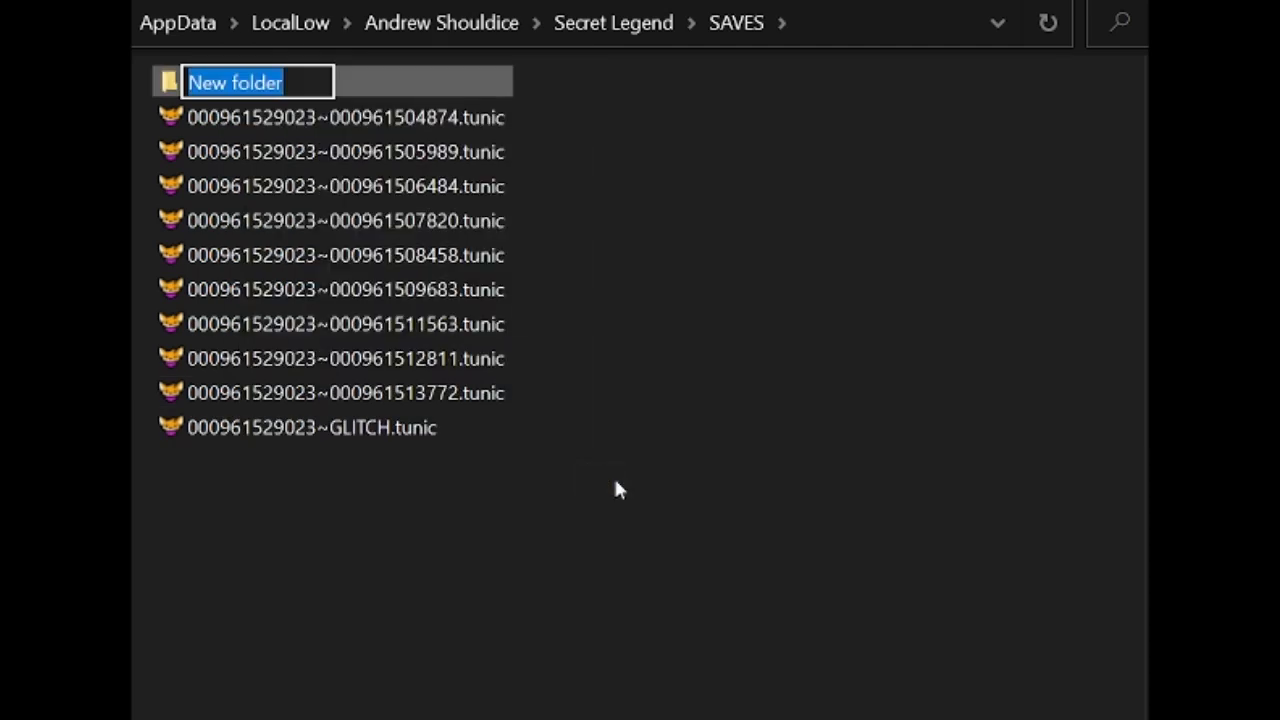
pyautogui.write('My Snapshots')
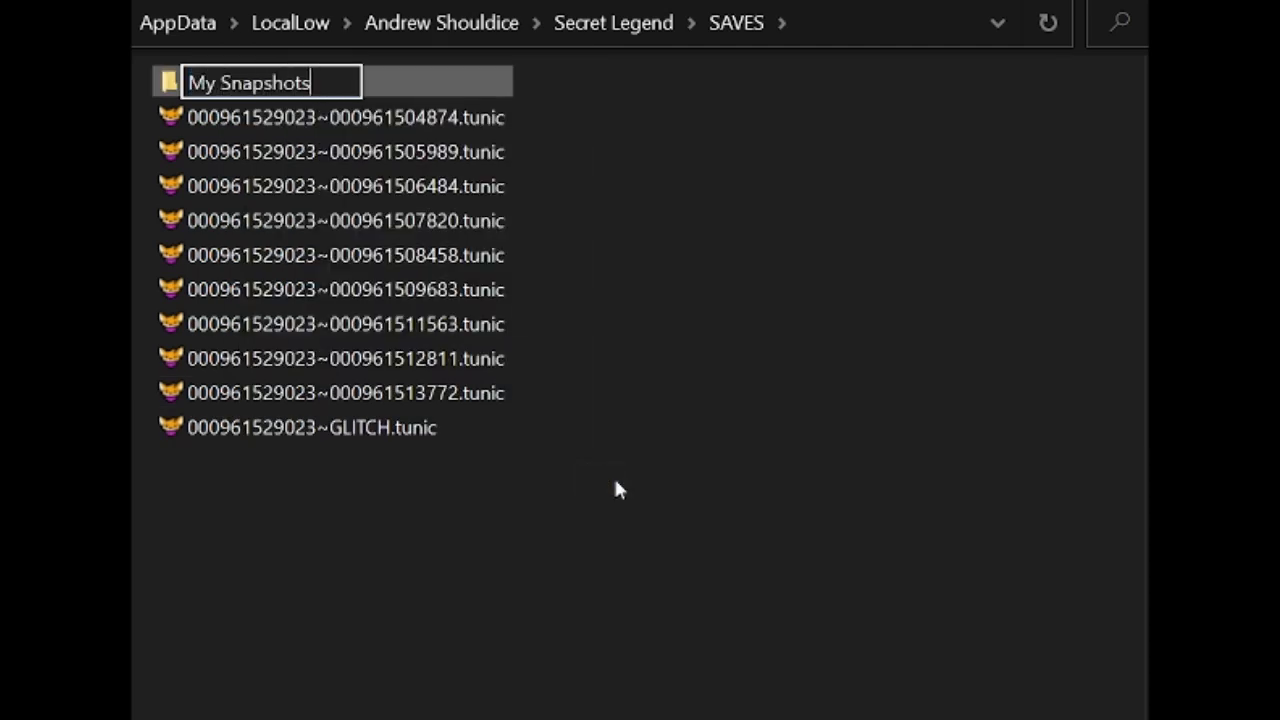
pyautogui.press('Return')
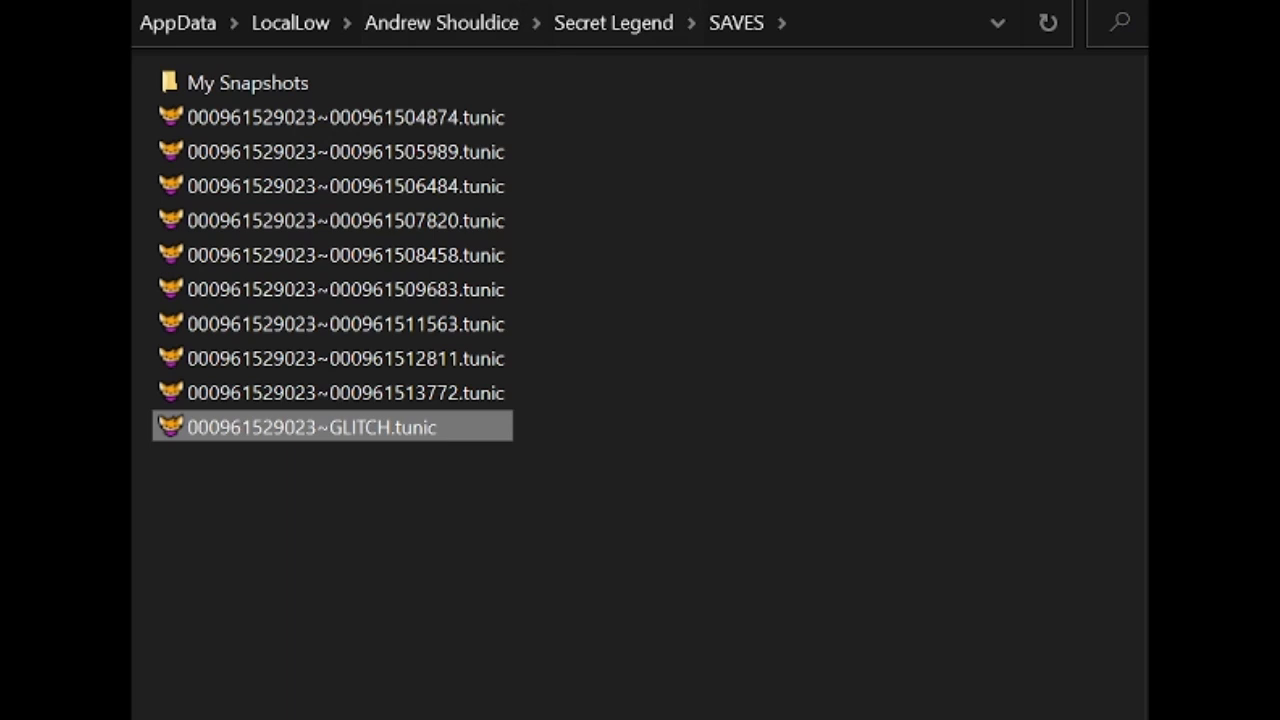
pyautogui.doubleClick(248, 82)
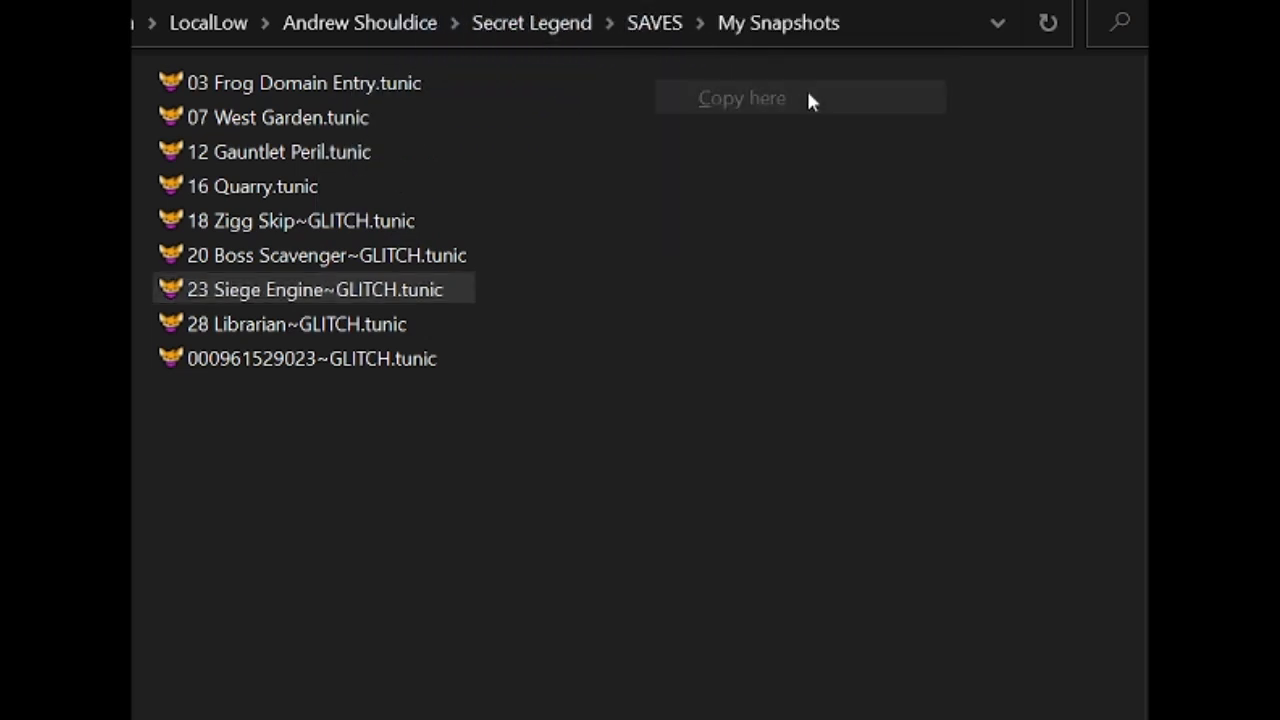
pyautogui.click(654, 22)
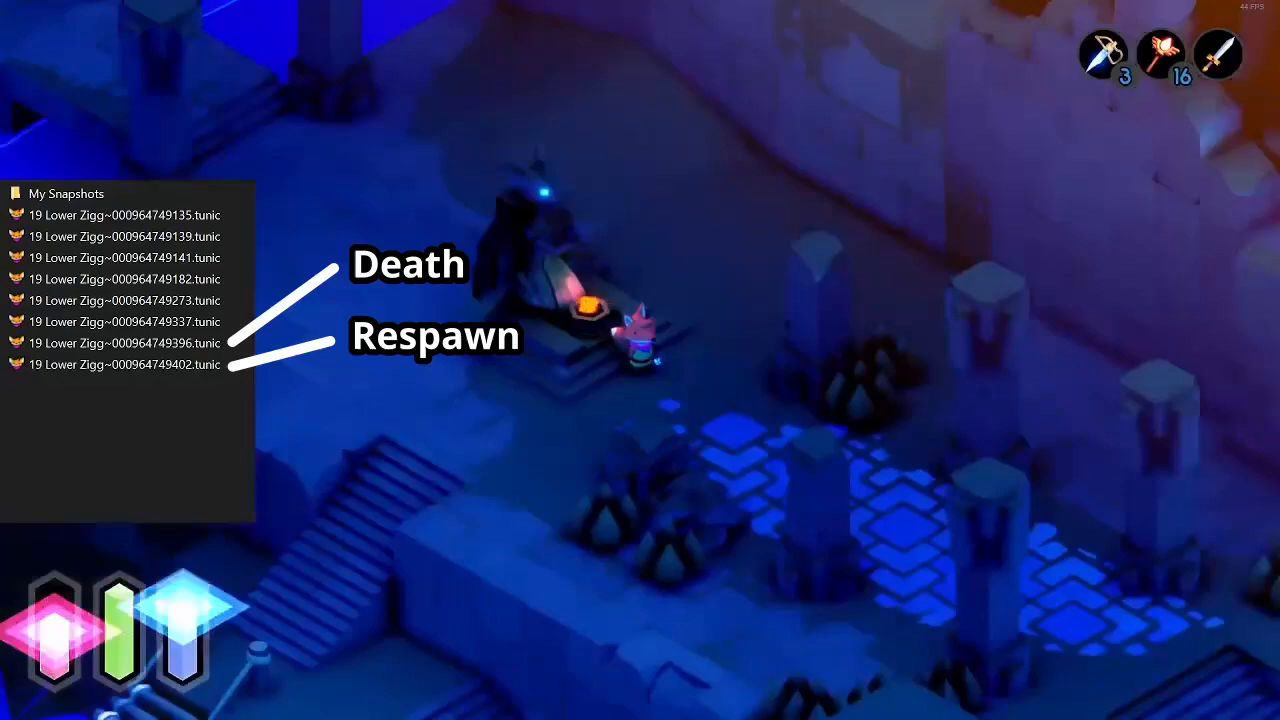
# Step: Pause the run and quit to the Tunic title screen
pyautogui.press('Escape')
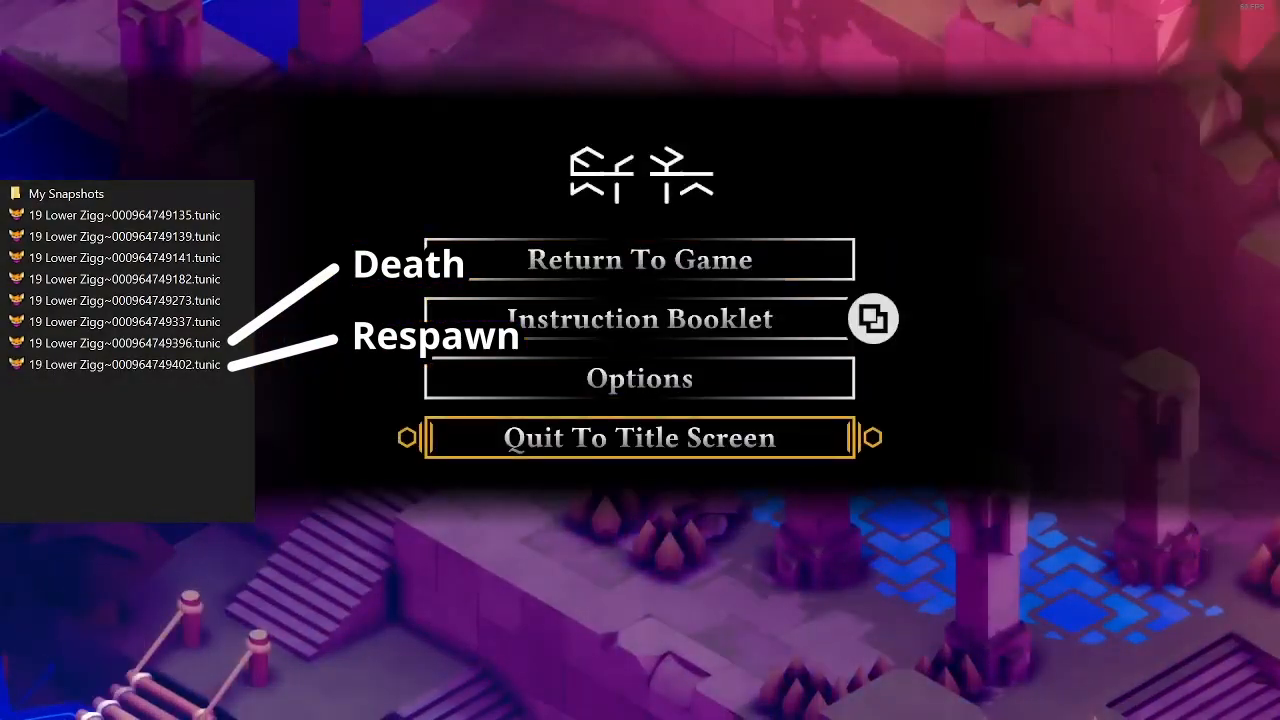
pyautogui.click(640, 436)
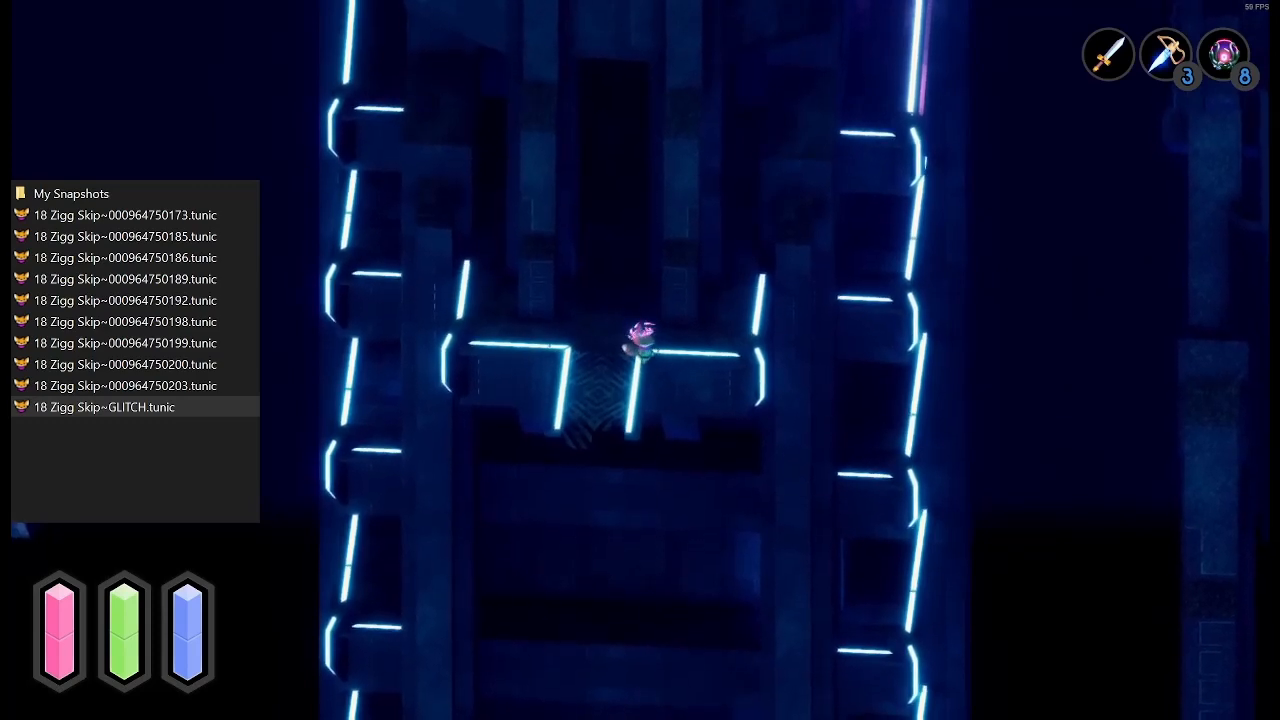
# Step: Pause at the Zigg Skip spot and quit to the title screen after new autosaves appear
pyautogui.press('Escape')
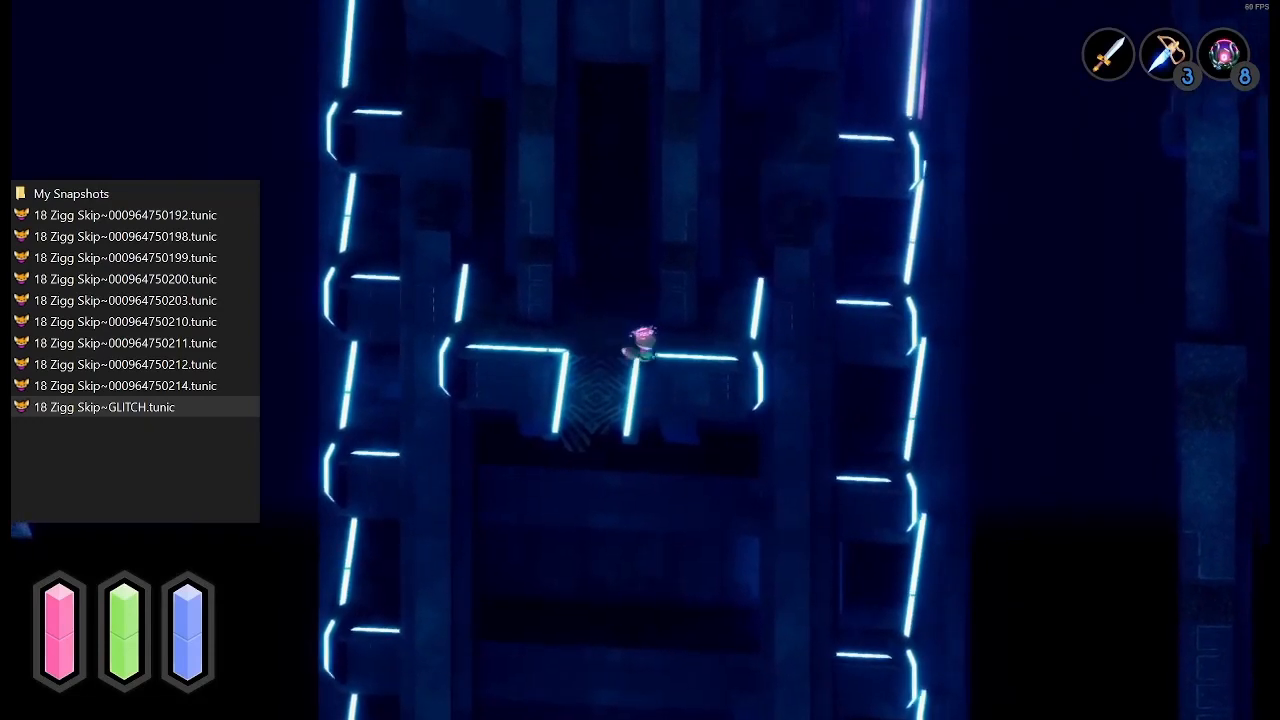
pyautogui.press('Escape')
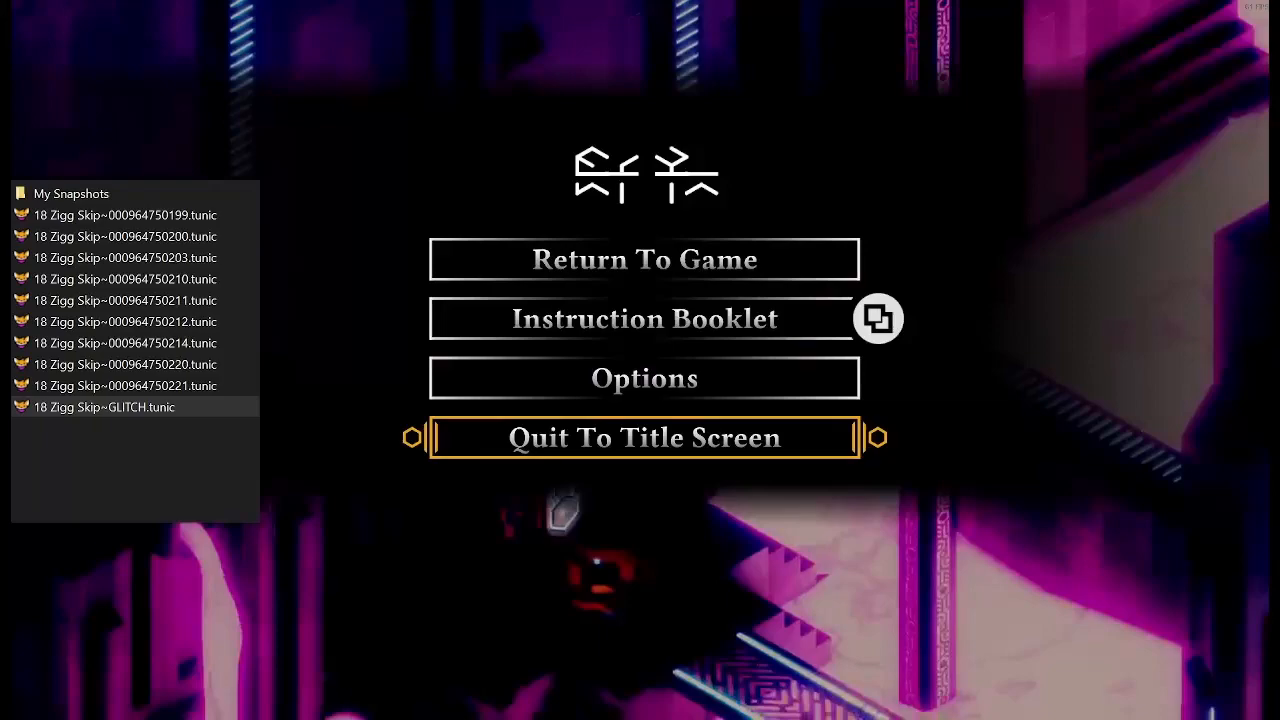
pyautogui.click(644, 436)
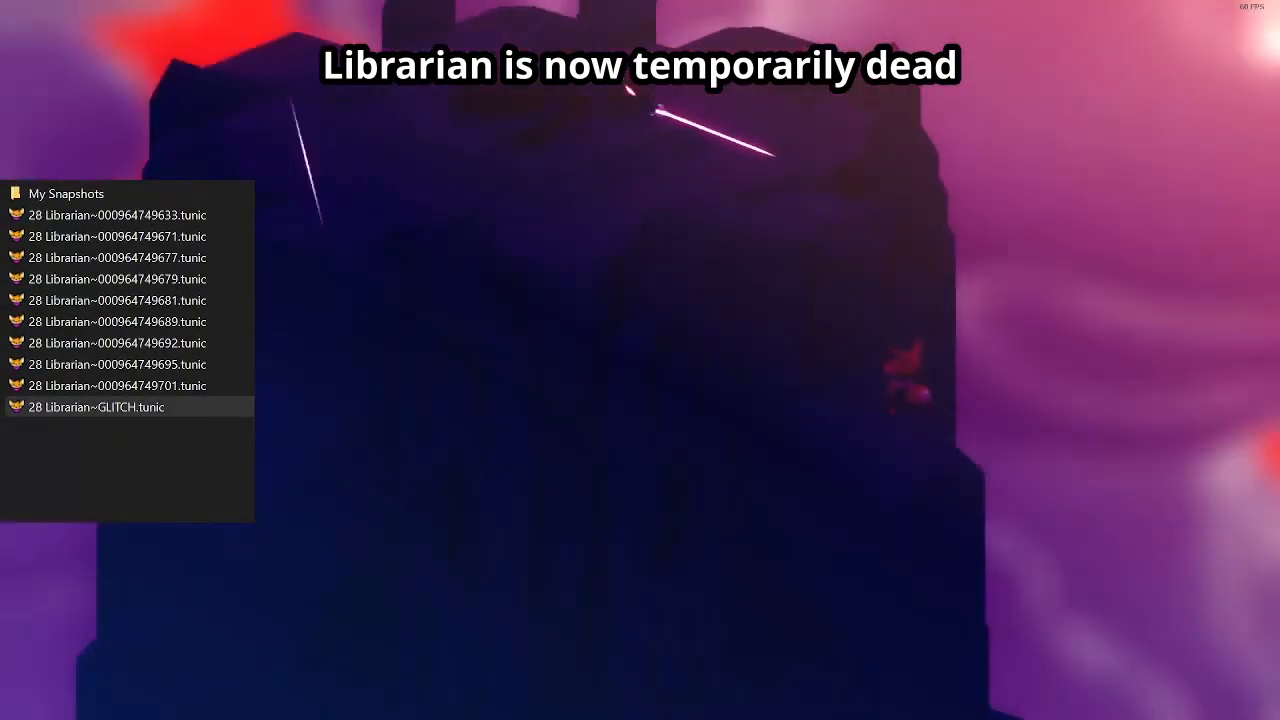
# Step: Quit the Librarian run to the title screen twice, reloading in between
pyautogui.press('Escape')
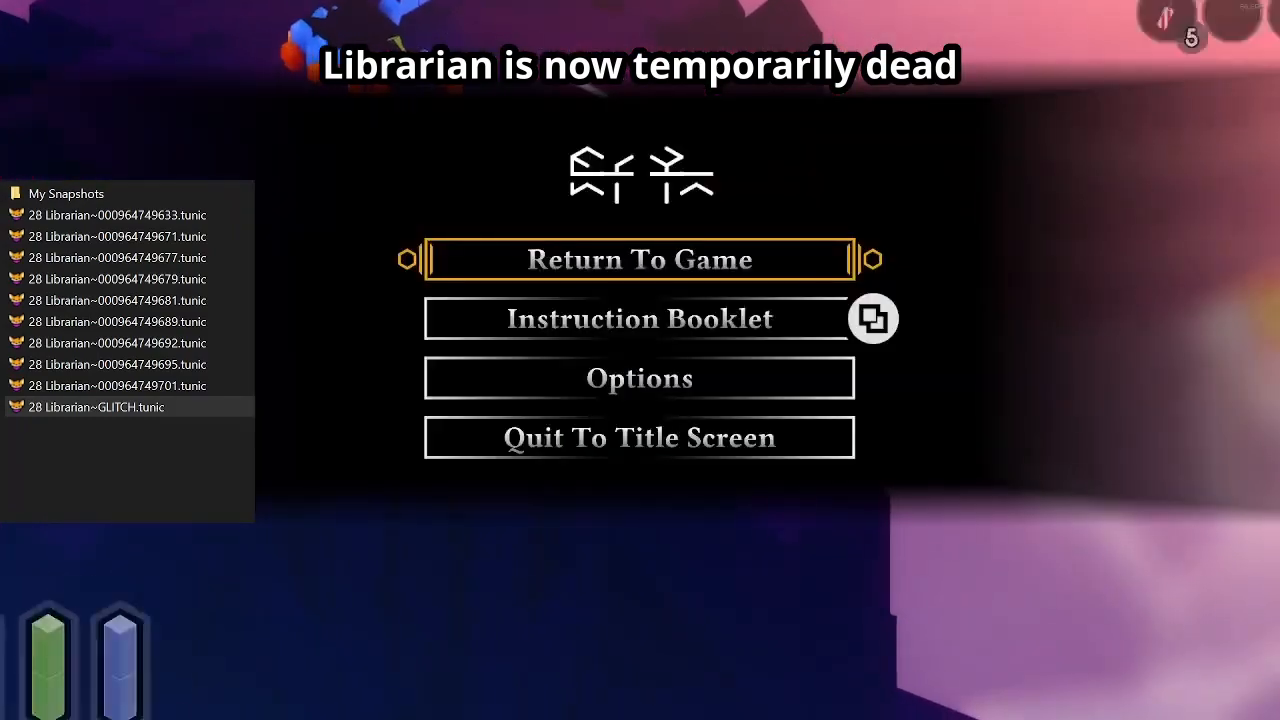
pyautogui.click(640, 436)
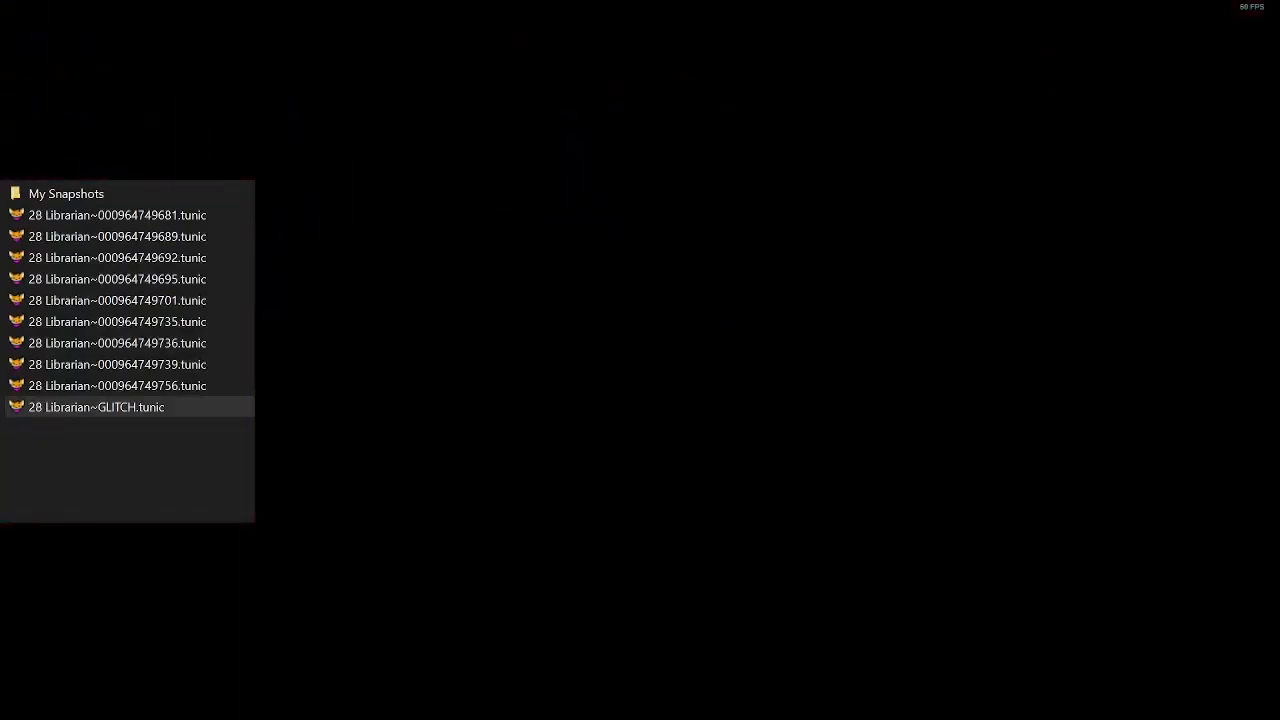
pyautogui.press('Escape')
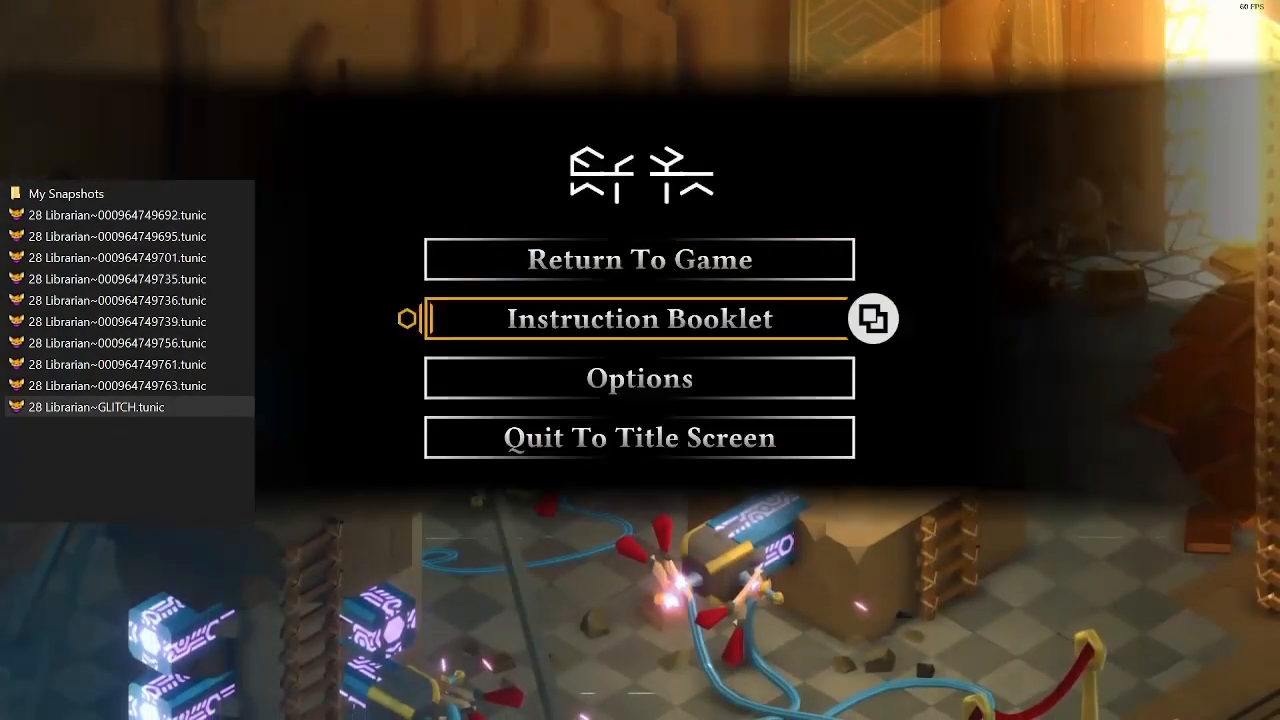
pyautogui.click(640, 436)
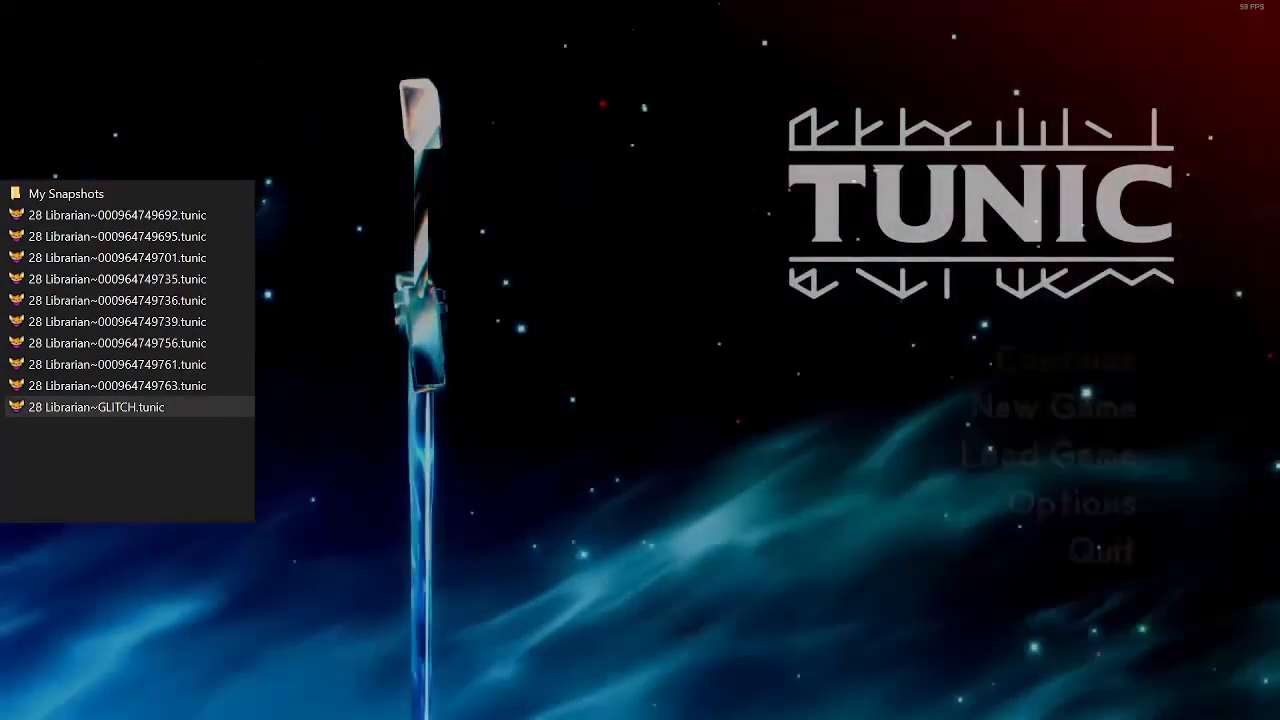